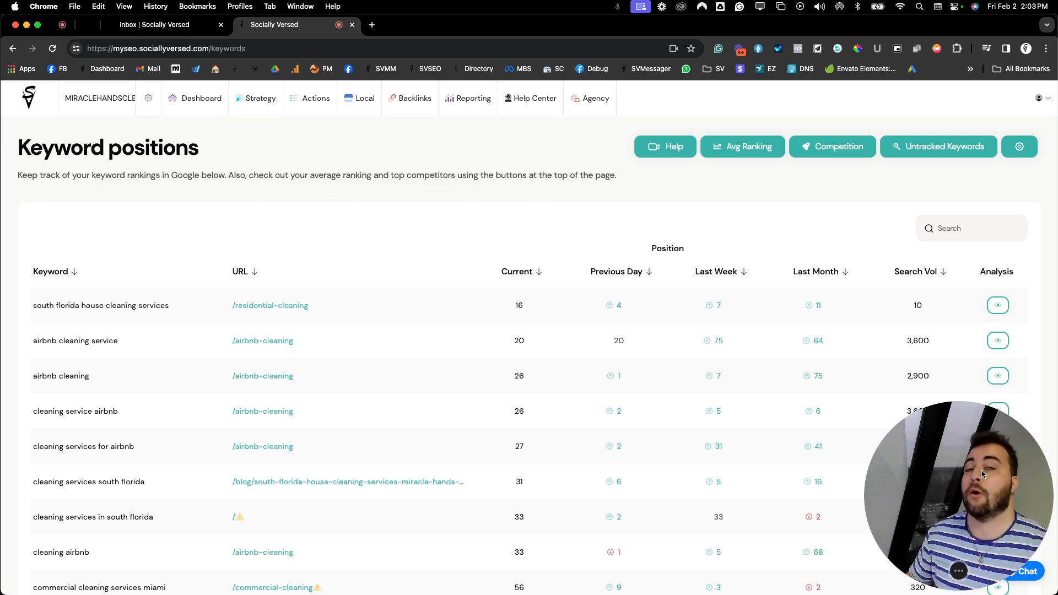
{"action": "mouse_move", "coordinate": [395, 403]}
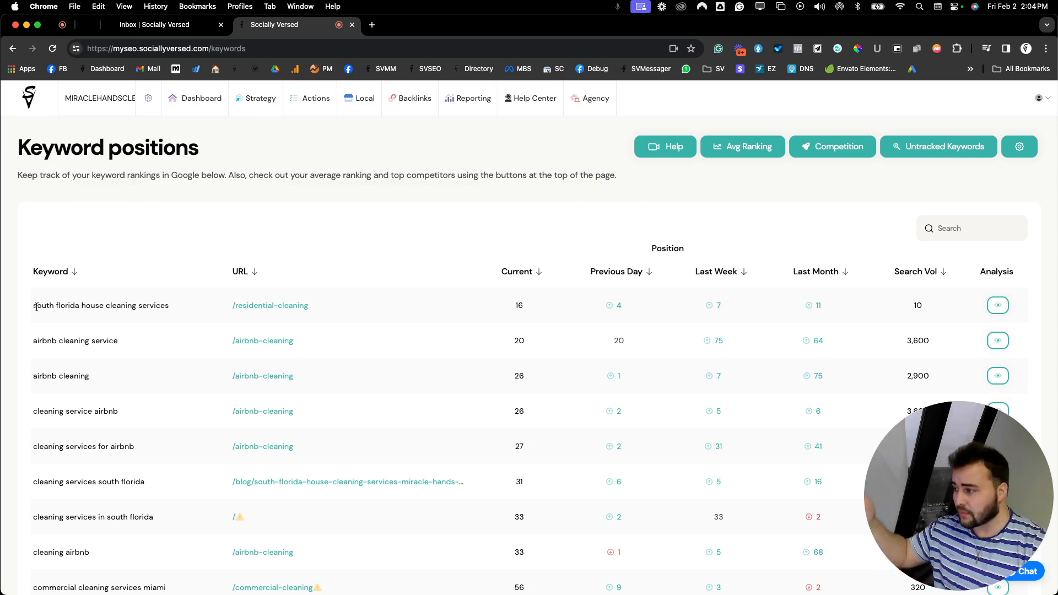
{"action": "mouse_move", "coordinate": [144, 252]}
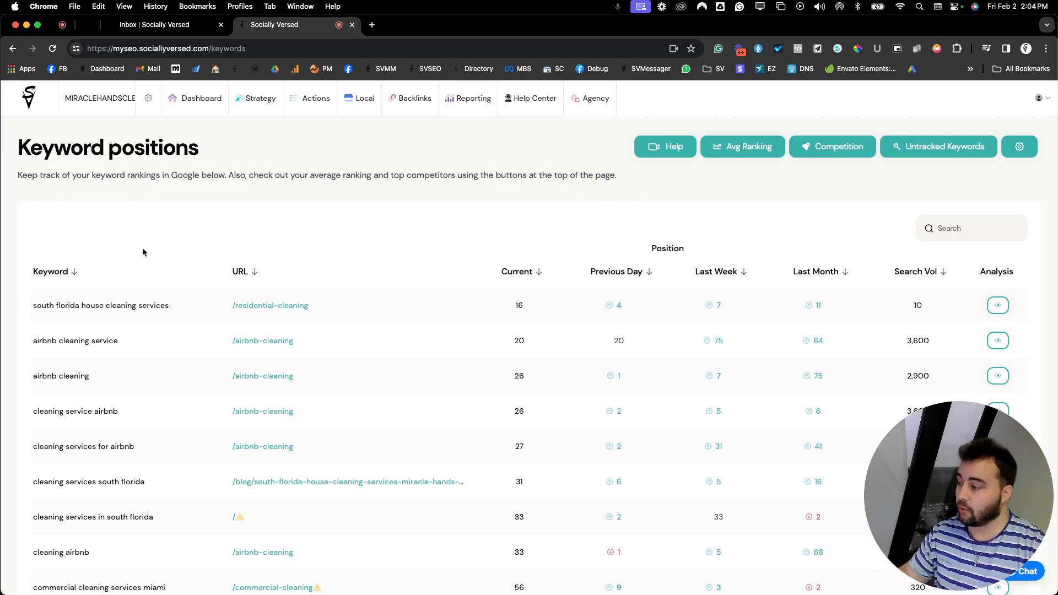
{"action": "mouse_move", "coordinate": [154, 322]}
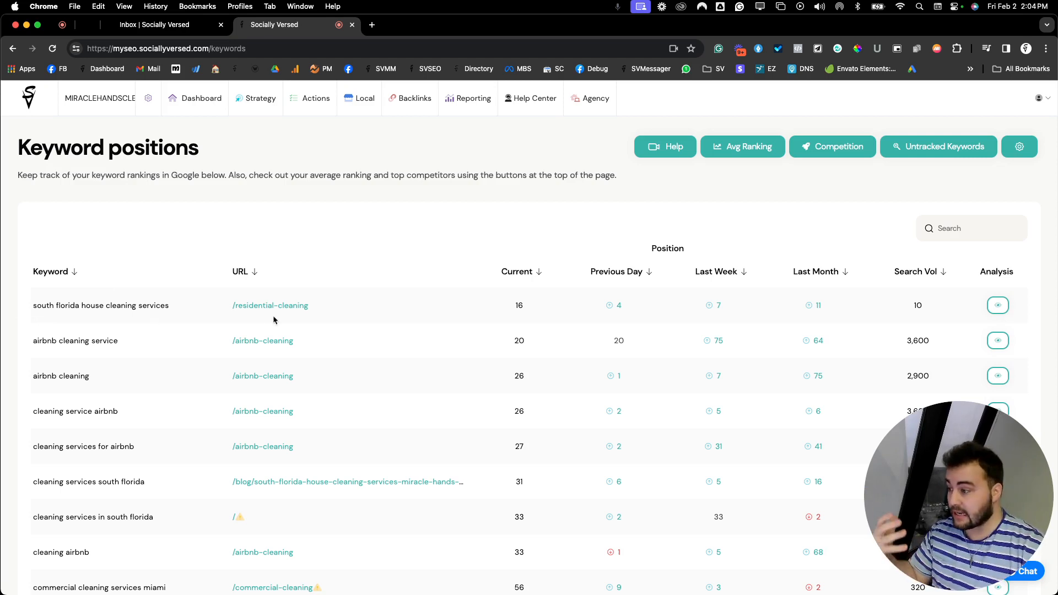
{"action": "mouse_move", "coordinate": [256, 317]}
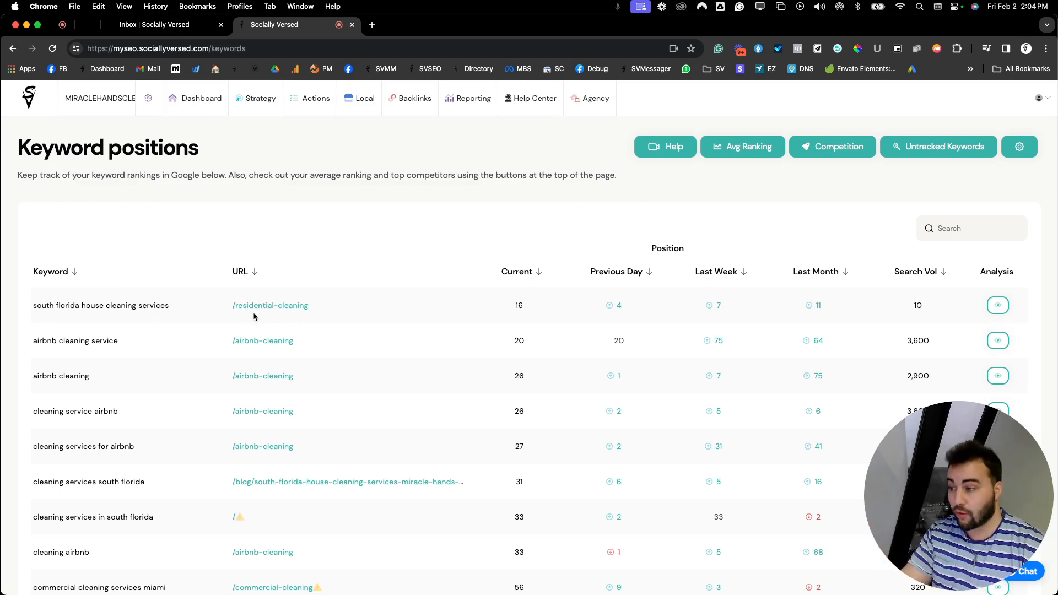
{"action": "mouse_move", "coordinate": [280, 307]}
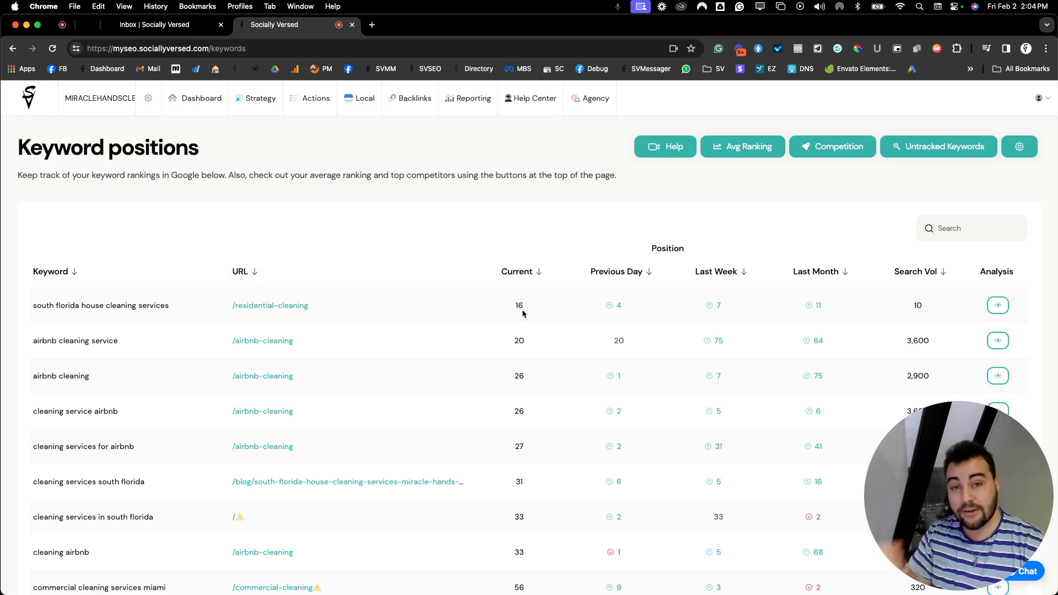
{"action": "mouse_move", "coordinate": [529, 308]}
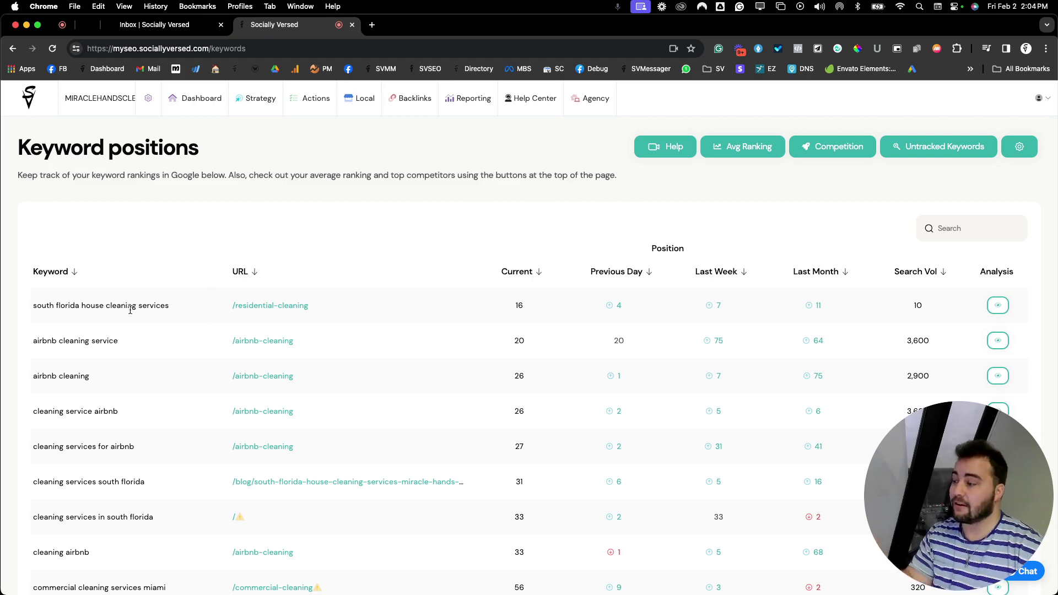
{"action": "mouse_move", "coordinate": [258, 311]}
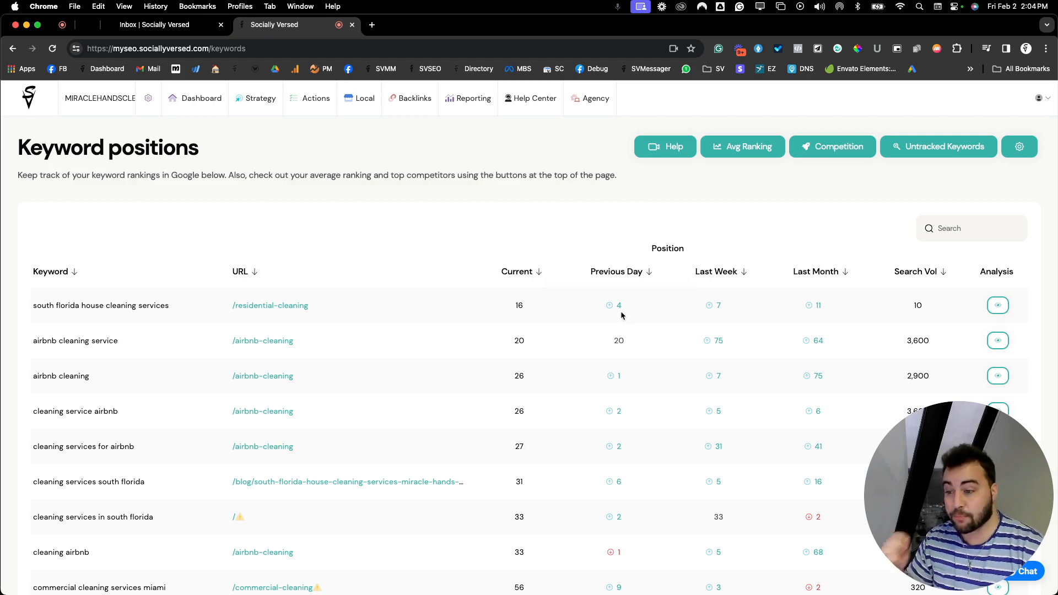
{"action": "mouse_move", "coordinate": [620, 305]}
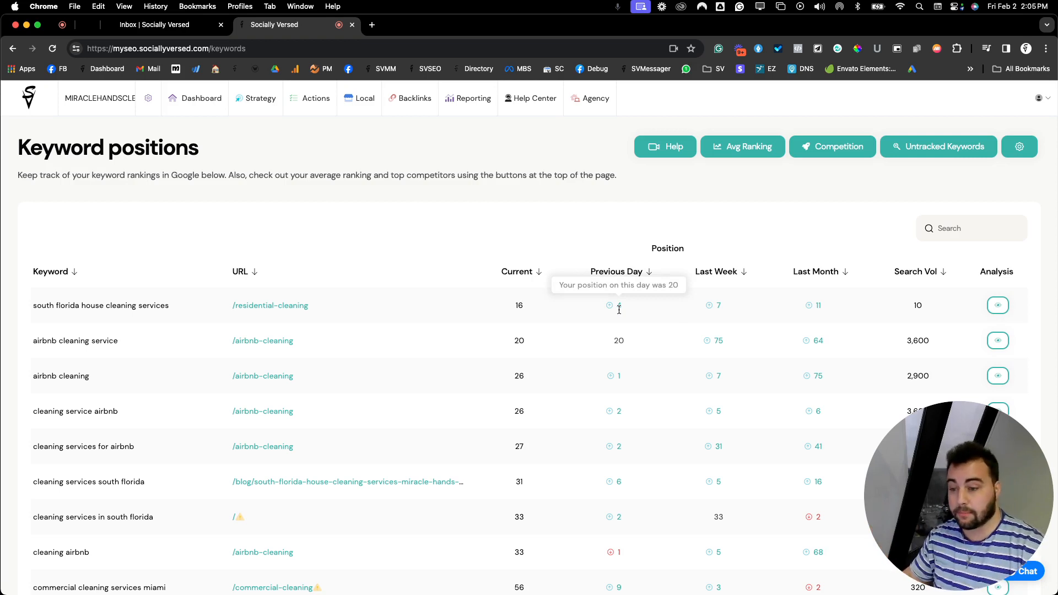
{"action": "mouse_move", "coordinate": [721, 313]}
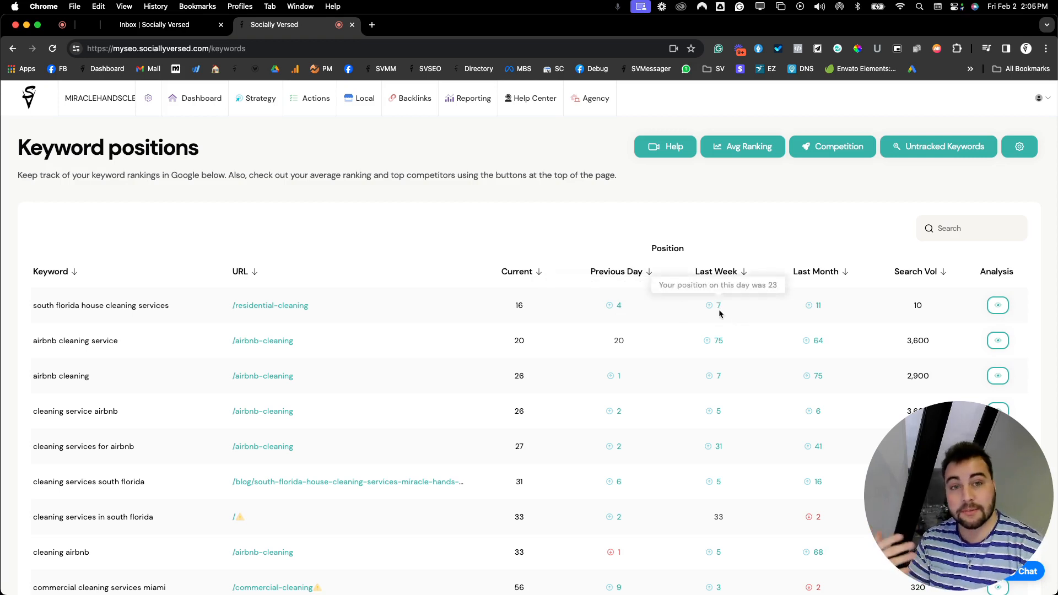
{"action": "mouse_move", "coordinate": [818, 305]}
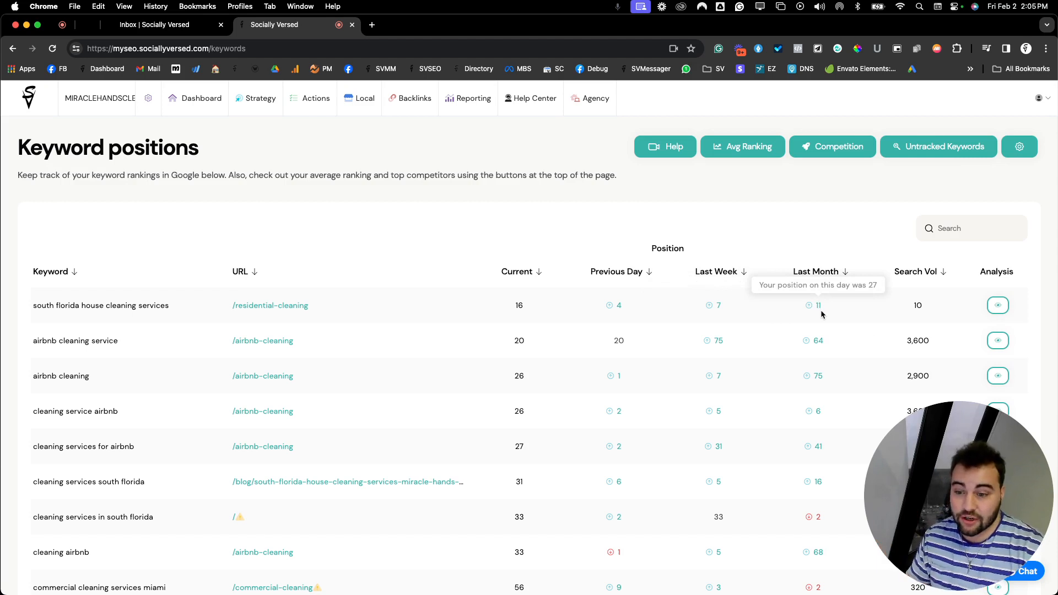
{"action": "mouse_move", "coordinate": [177, 303]}
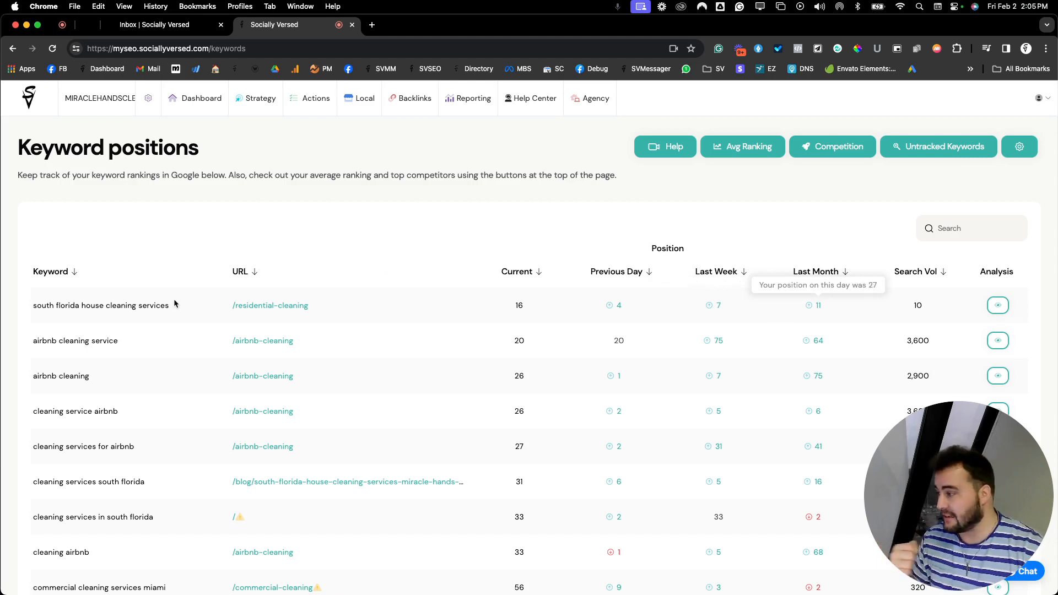
{"action": "mouse_move", "coordinate": [79, 359]}
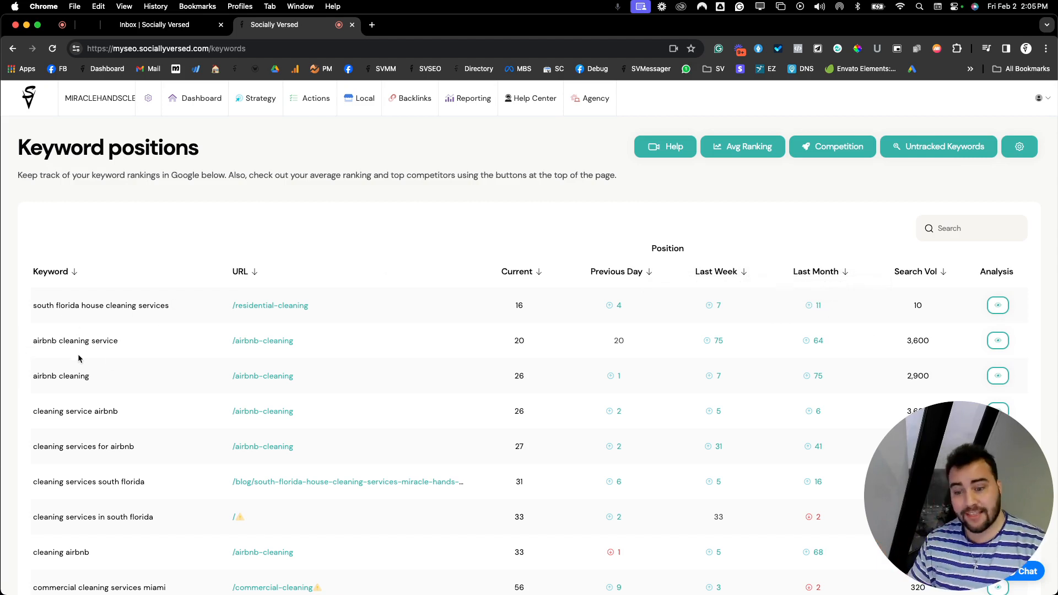
{"action": "mouse_move", "coordinate": [148, 341]}
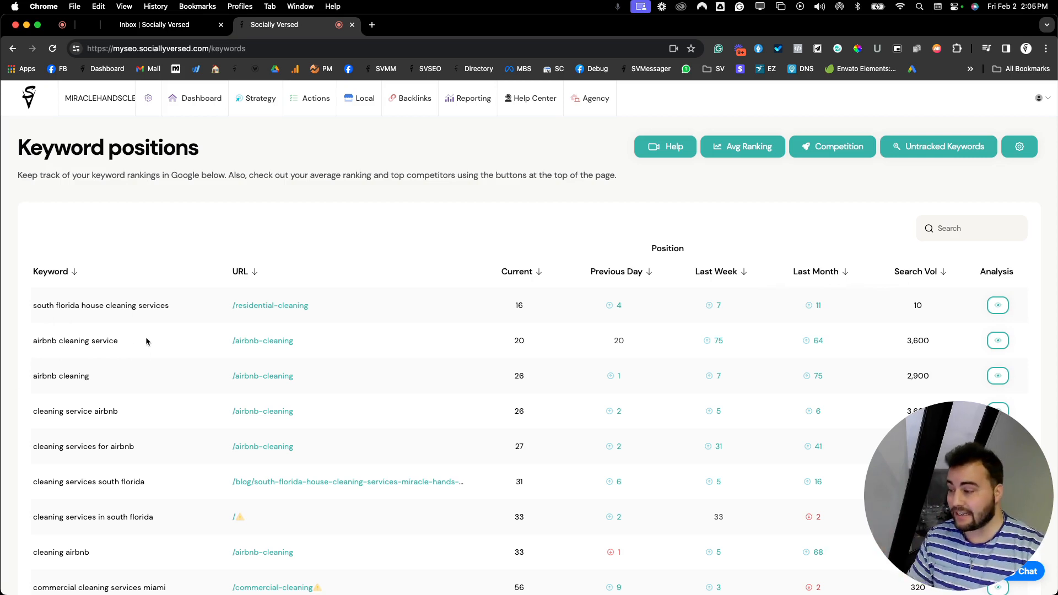
{"action": "mouse_move", "coordinate": [252, 349]}
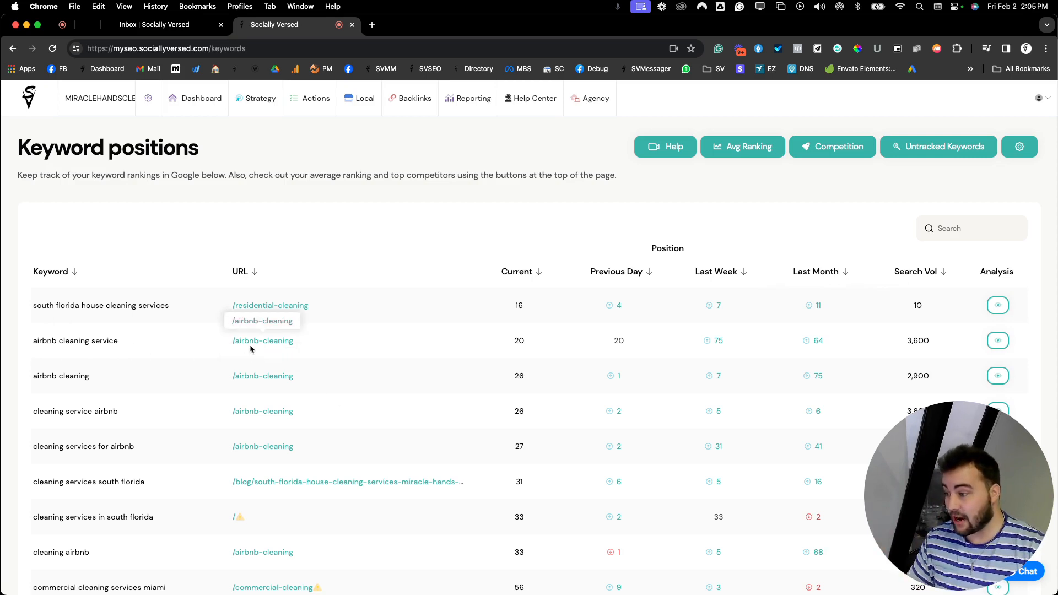
{"action": "mouse_move", "coordinate": [256, 348]}
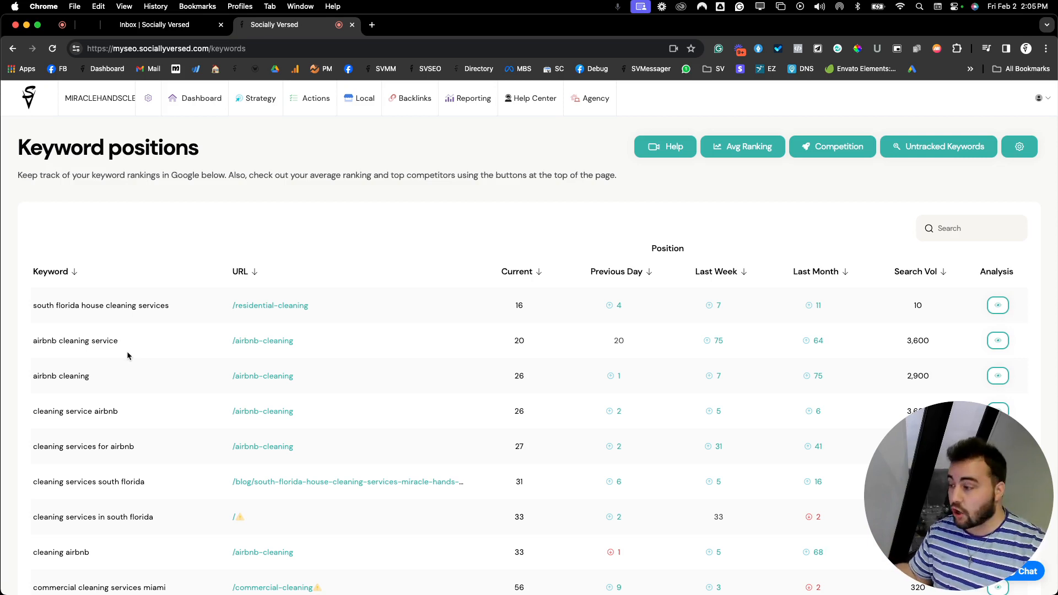
{"action": "mouse_move", "coordinate": [284, 345]}
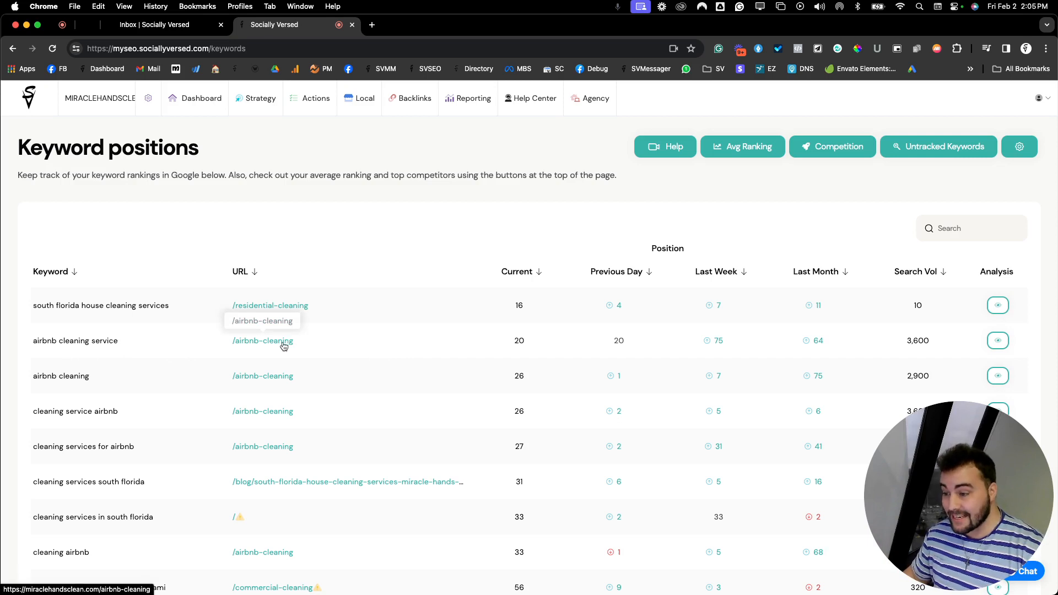
{"action": "mouse_move", "coordinate": [264, 349]}
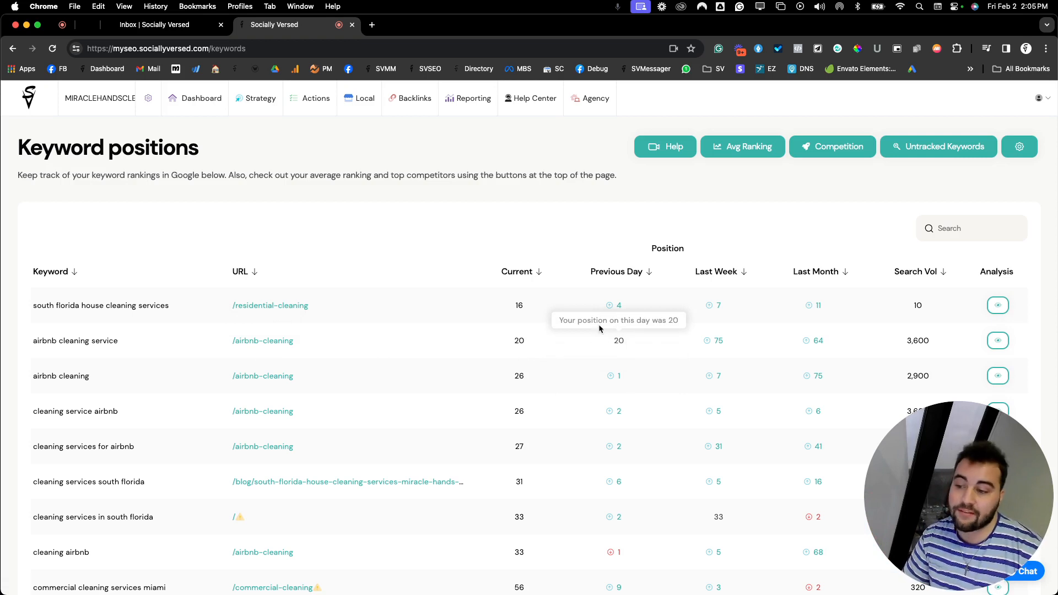
{"action": "mouse_move", "coordinate": [750, 352]}
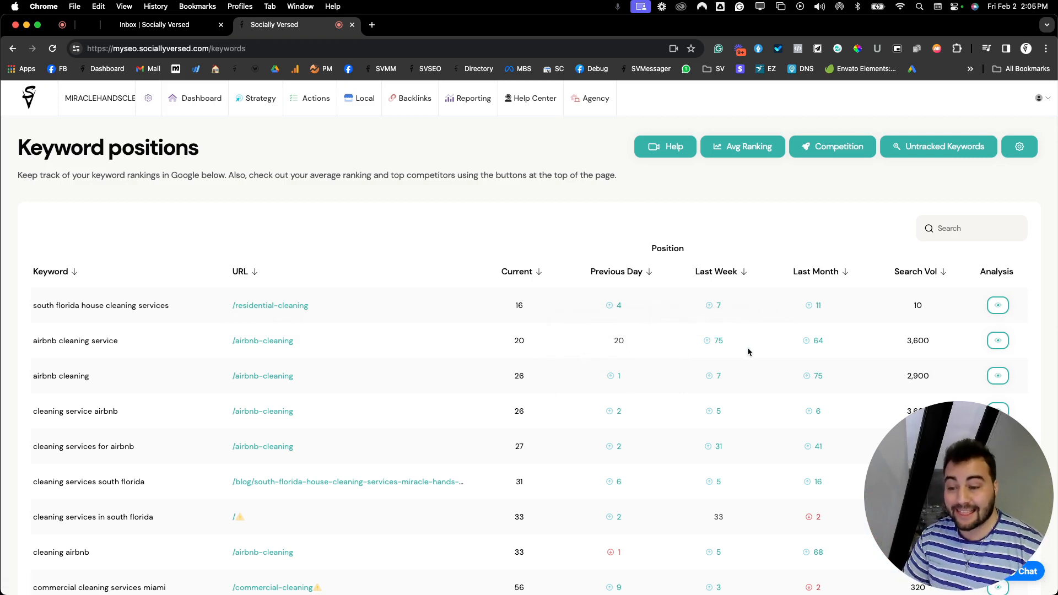
{"action": "mouse_move", "coordinate": [719, 344]}
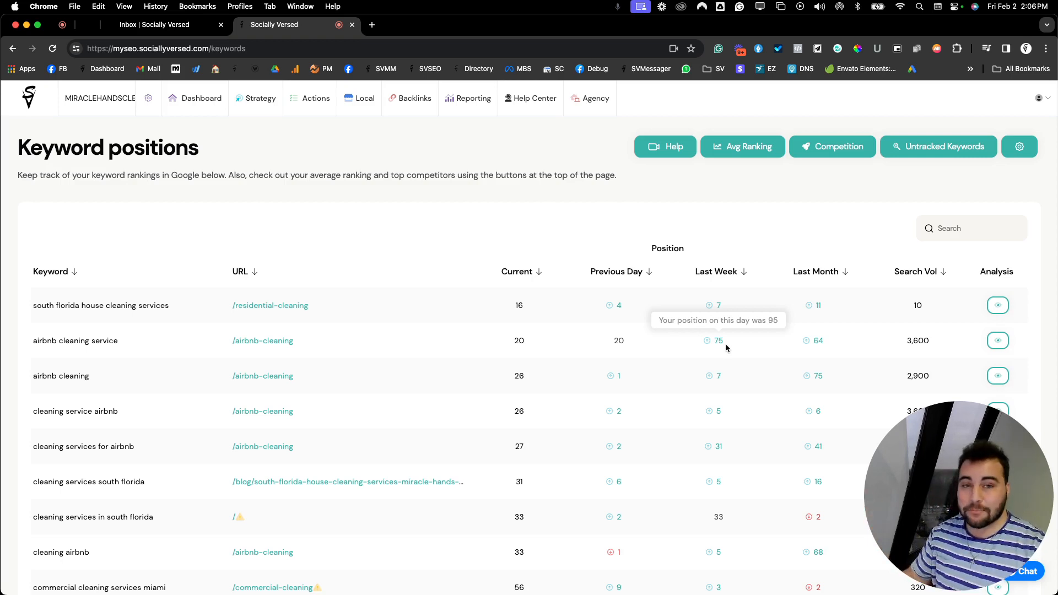
{"action": "mouse_move", "coordinate": [808, 306]}
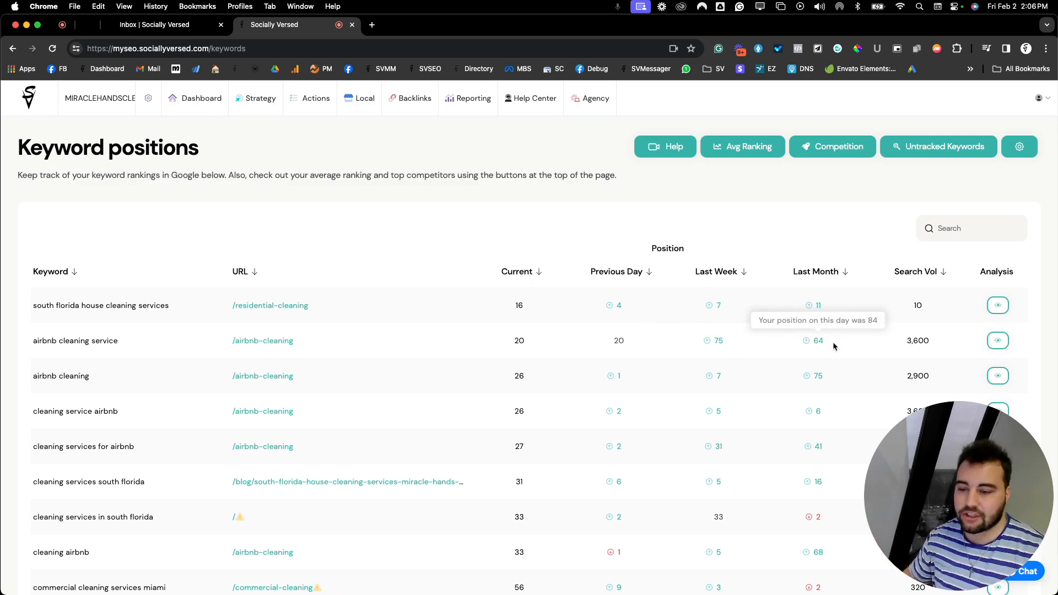
{"action": "mouse_move", "coordinate": [64, 387]}
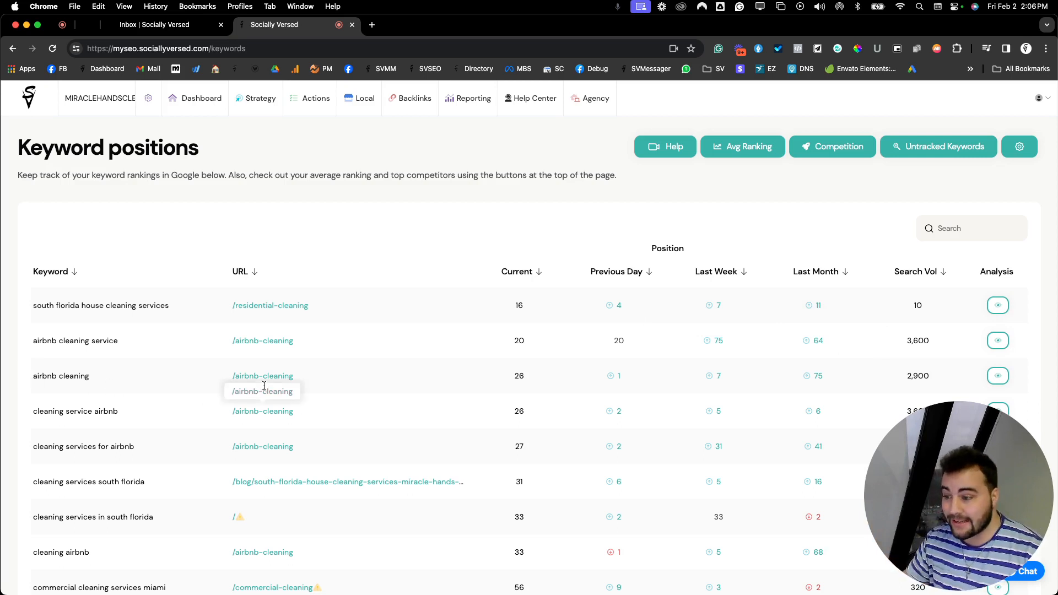
{"action": "mouse_move", "coordinate": [141, 368]}
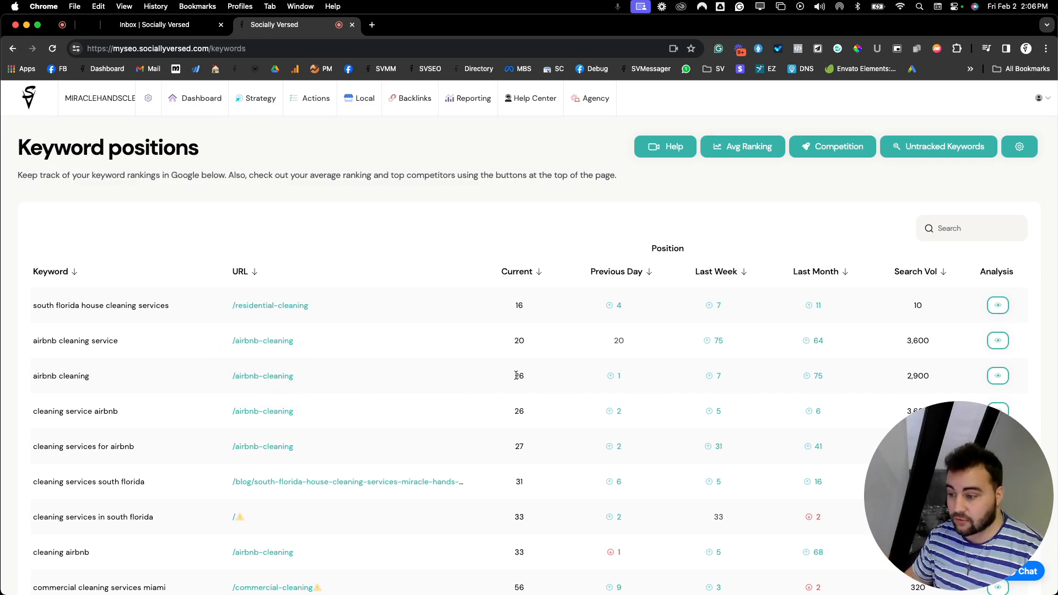
{"action": "mouse_move", "coordinate": [827, 384]}
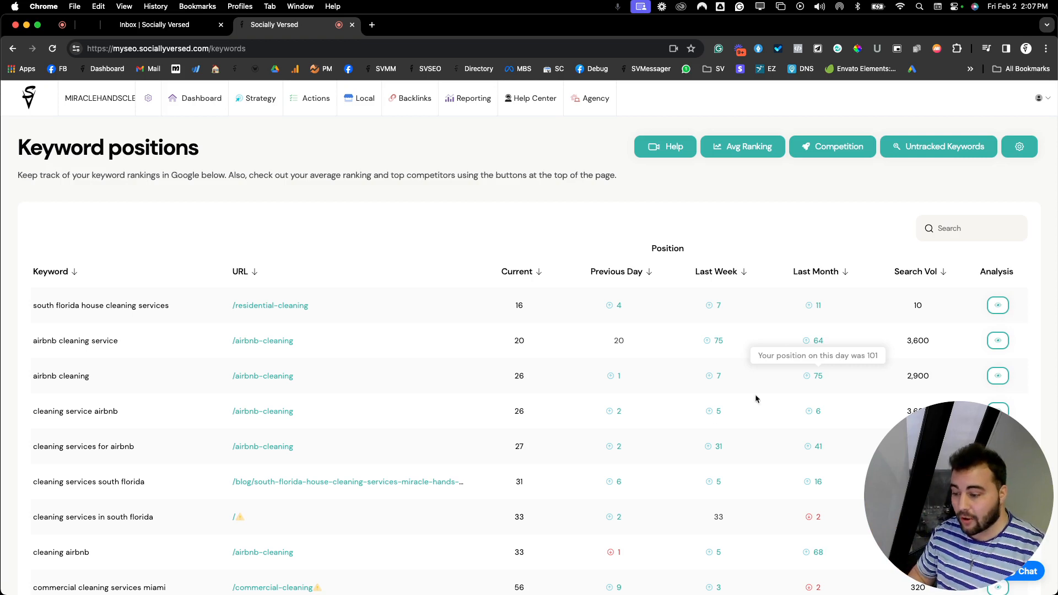
{"action": "mouse_move", "coordinate": [660, 426]}
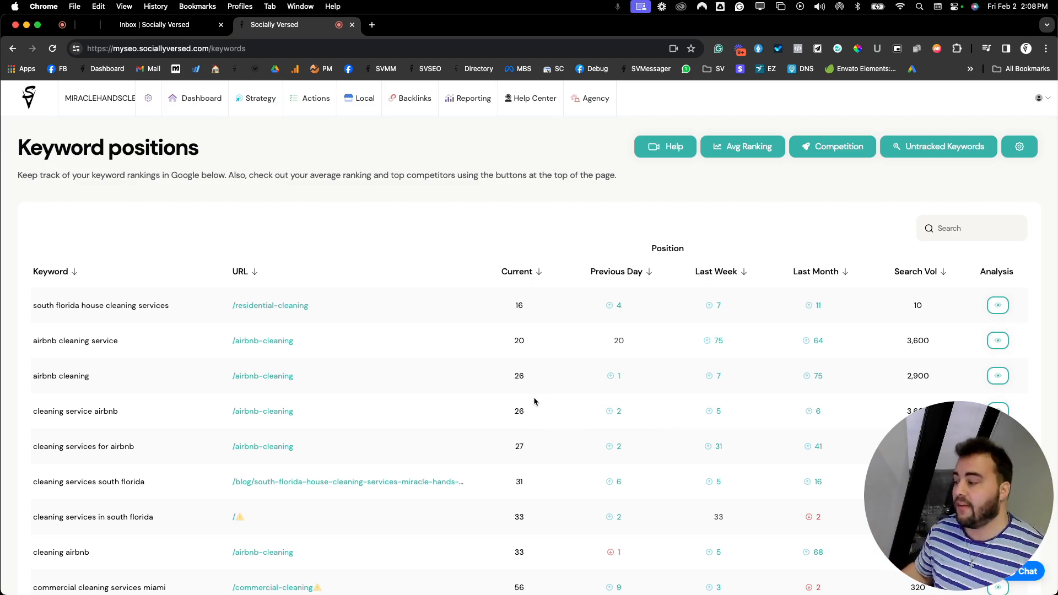
{"action": "mouse_move", "coordinate": [92, 507]}
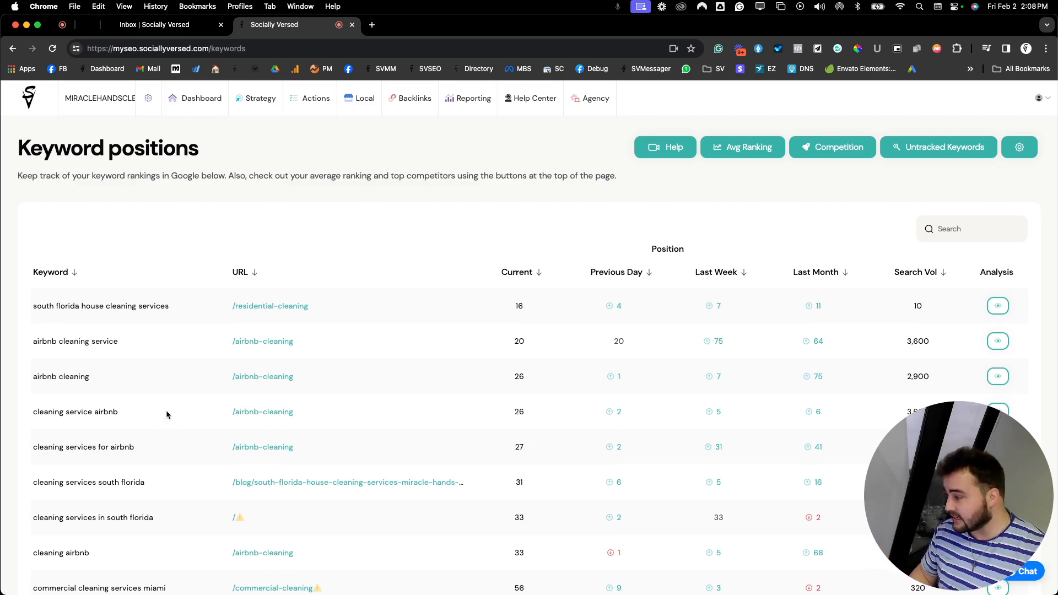
{"action": "mouse_move", "coordinate": [300, 495]}
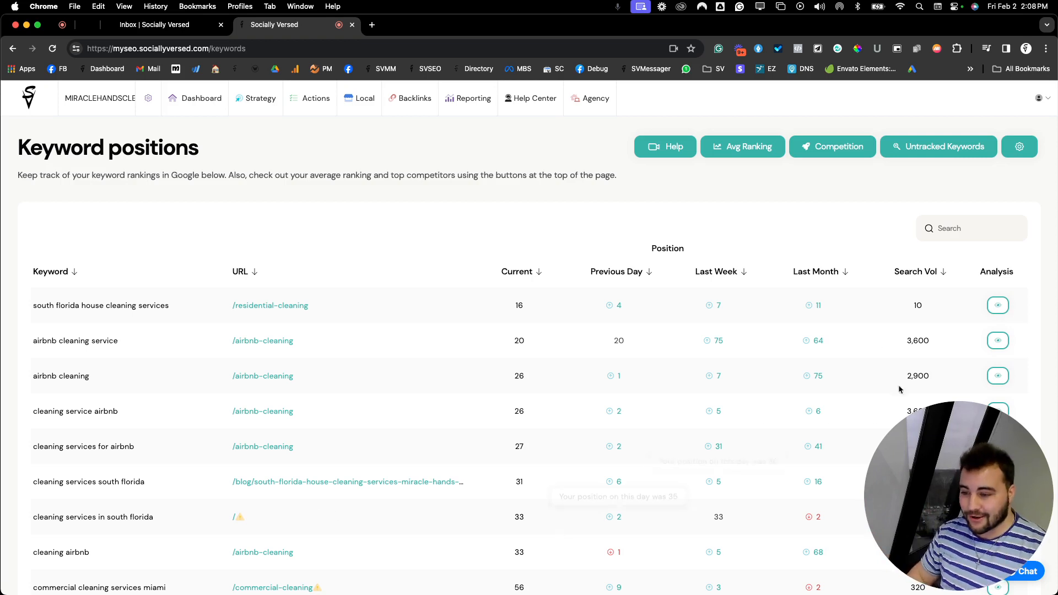
{"action": "scroll", "scroll_direction": "down", "scroll_amount": 3}
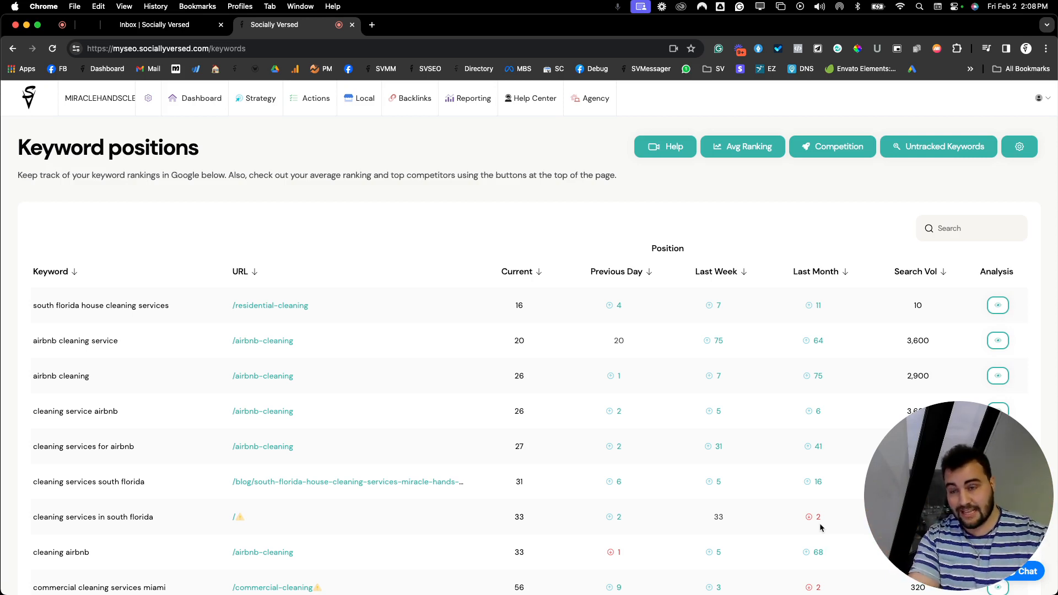
{"action": "mouse_move", "coordinate": [692, 548]}
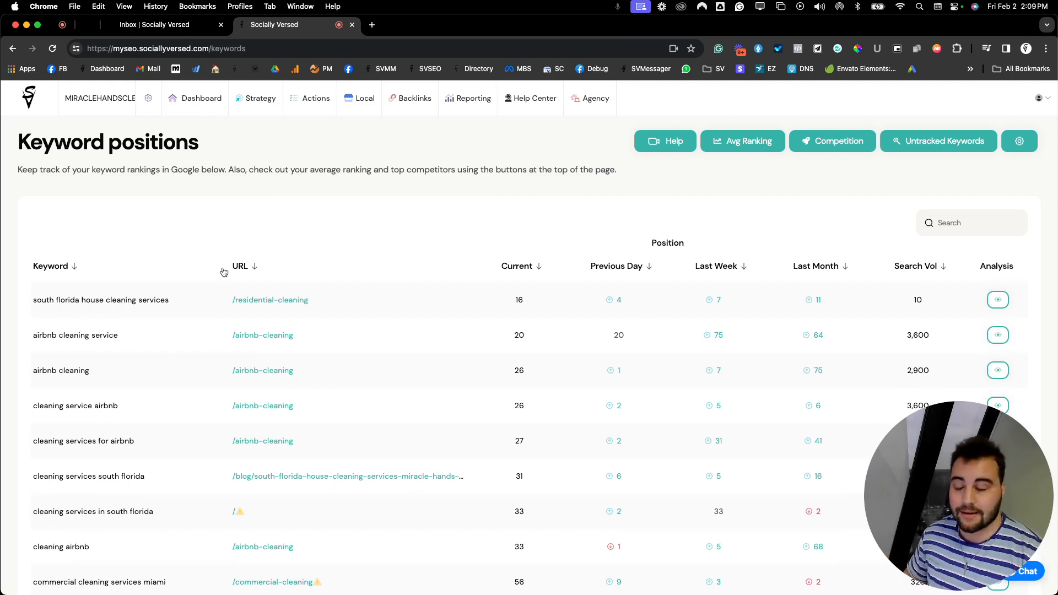
{"action": "mouse_move", "coordinate": [303, 161]}
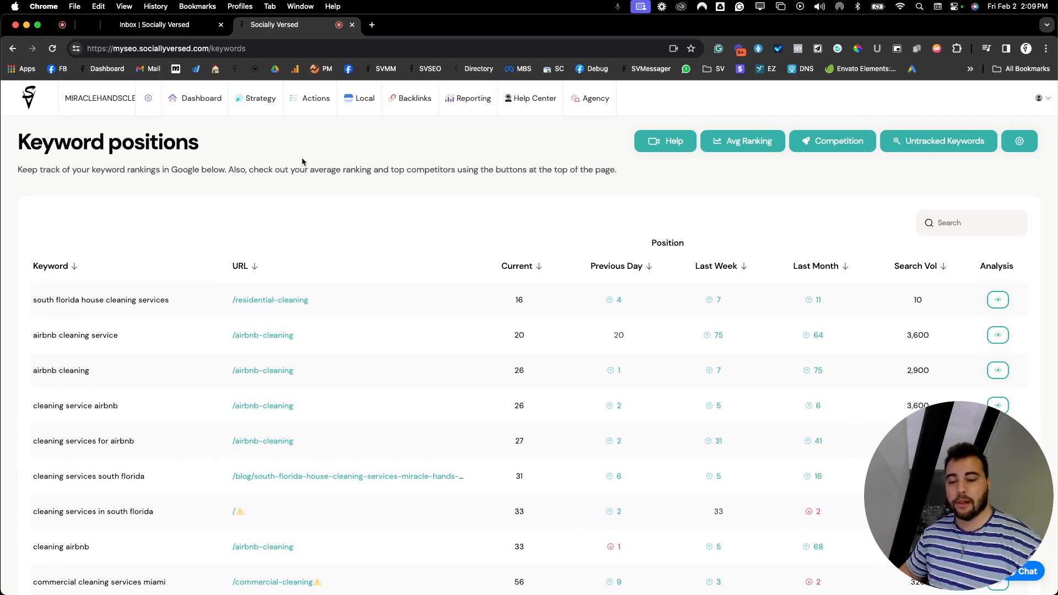